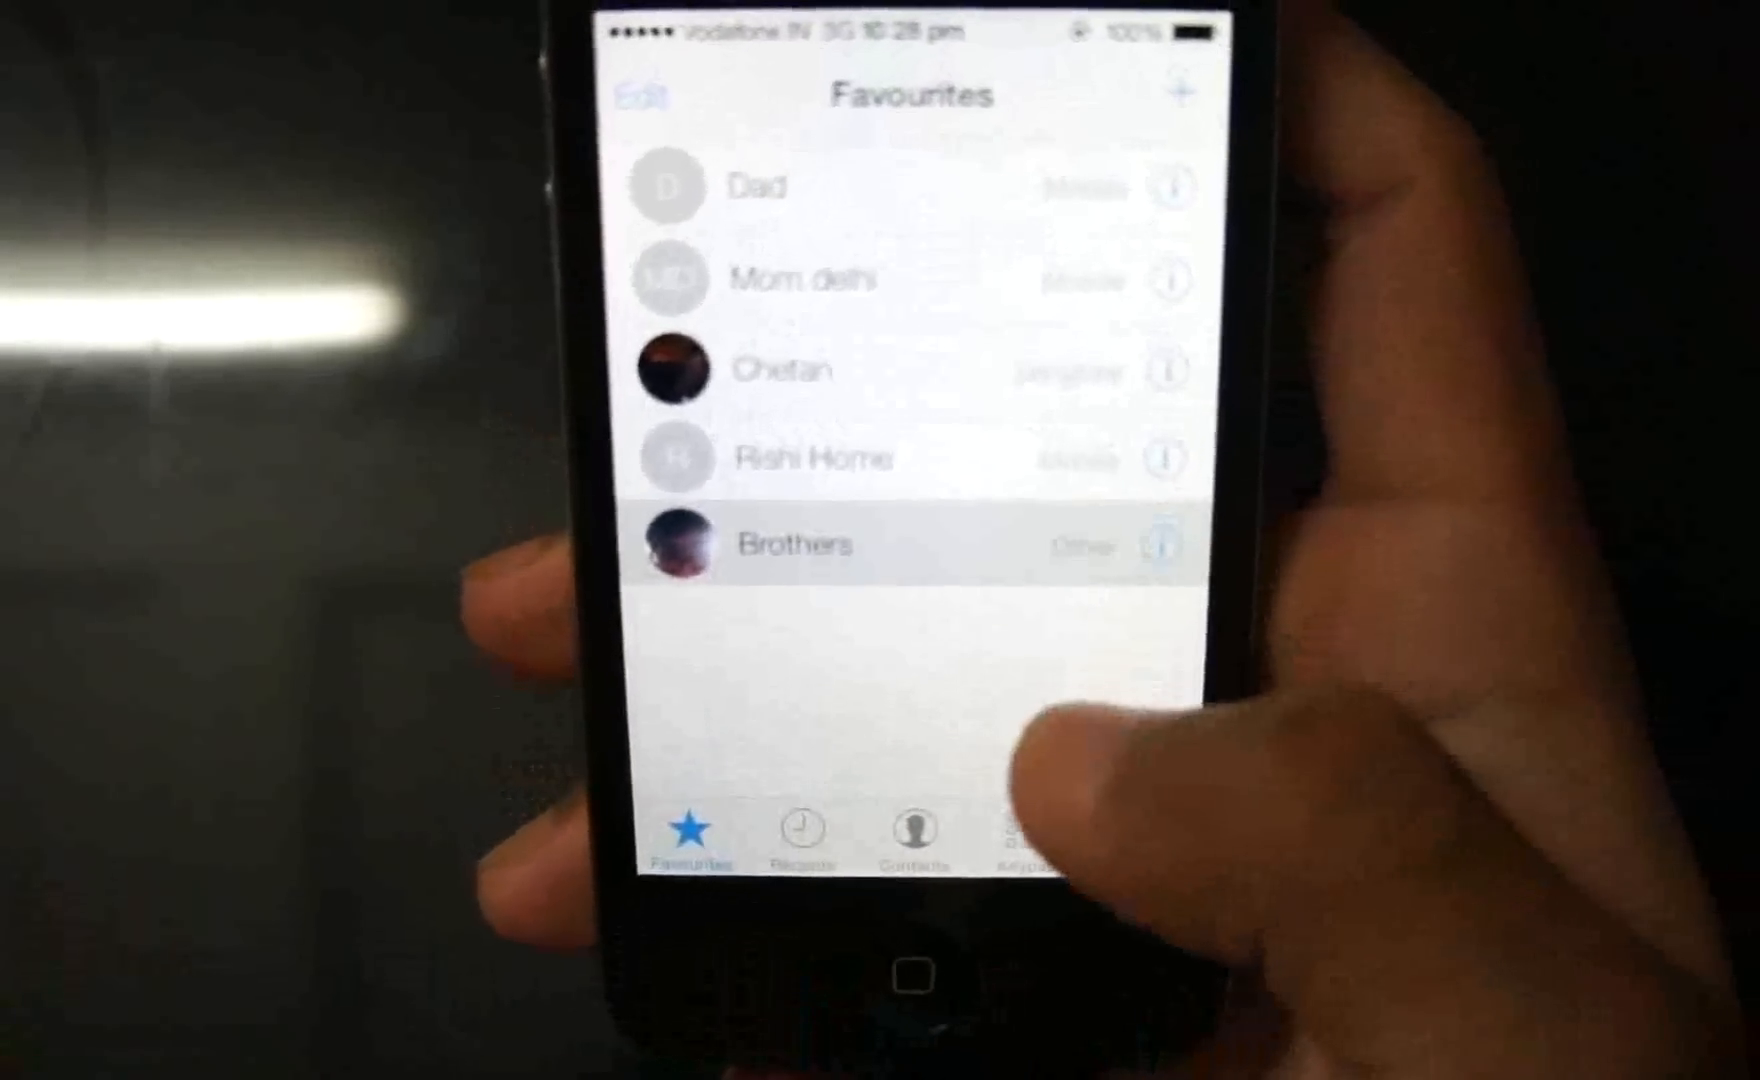
- Leave Favourites, view the dialling keypad, then land on the Recents call list
{"action": "left_click", "coordinate": [790, 544]}
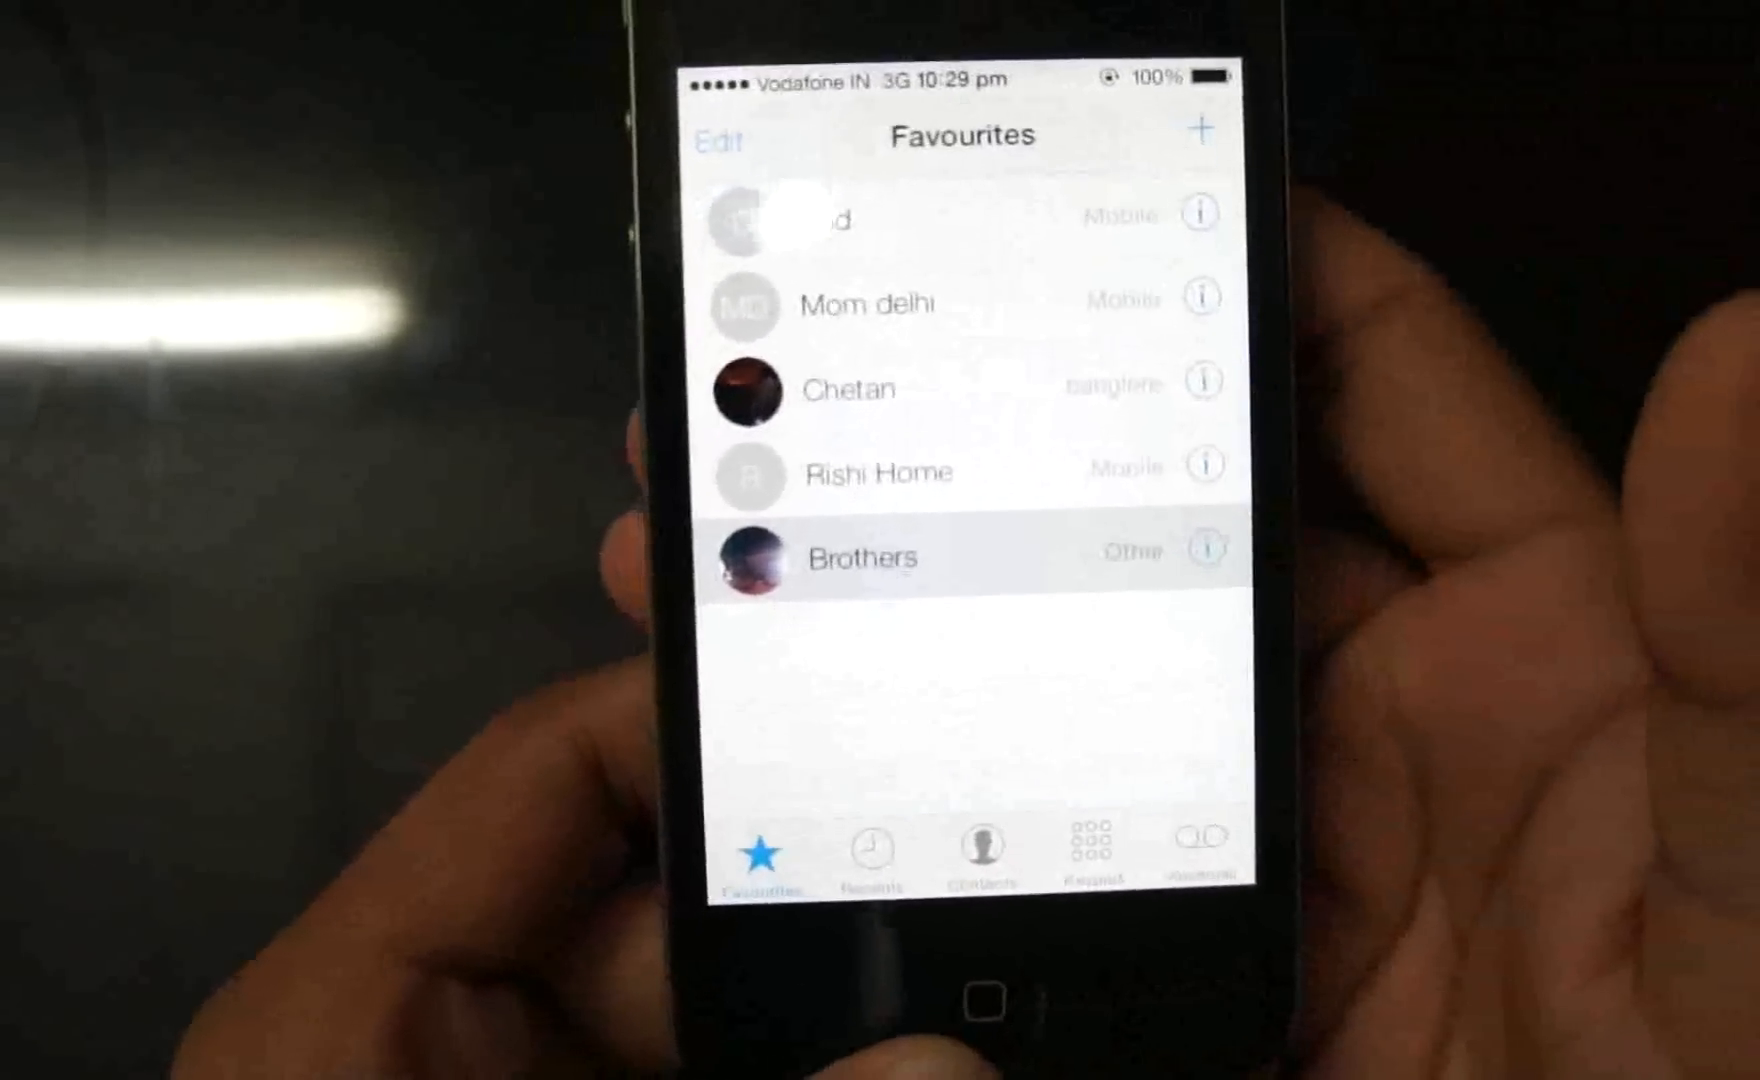
{"action": "left_click", "coordinate": [858, 556]}
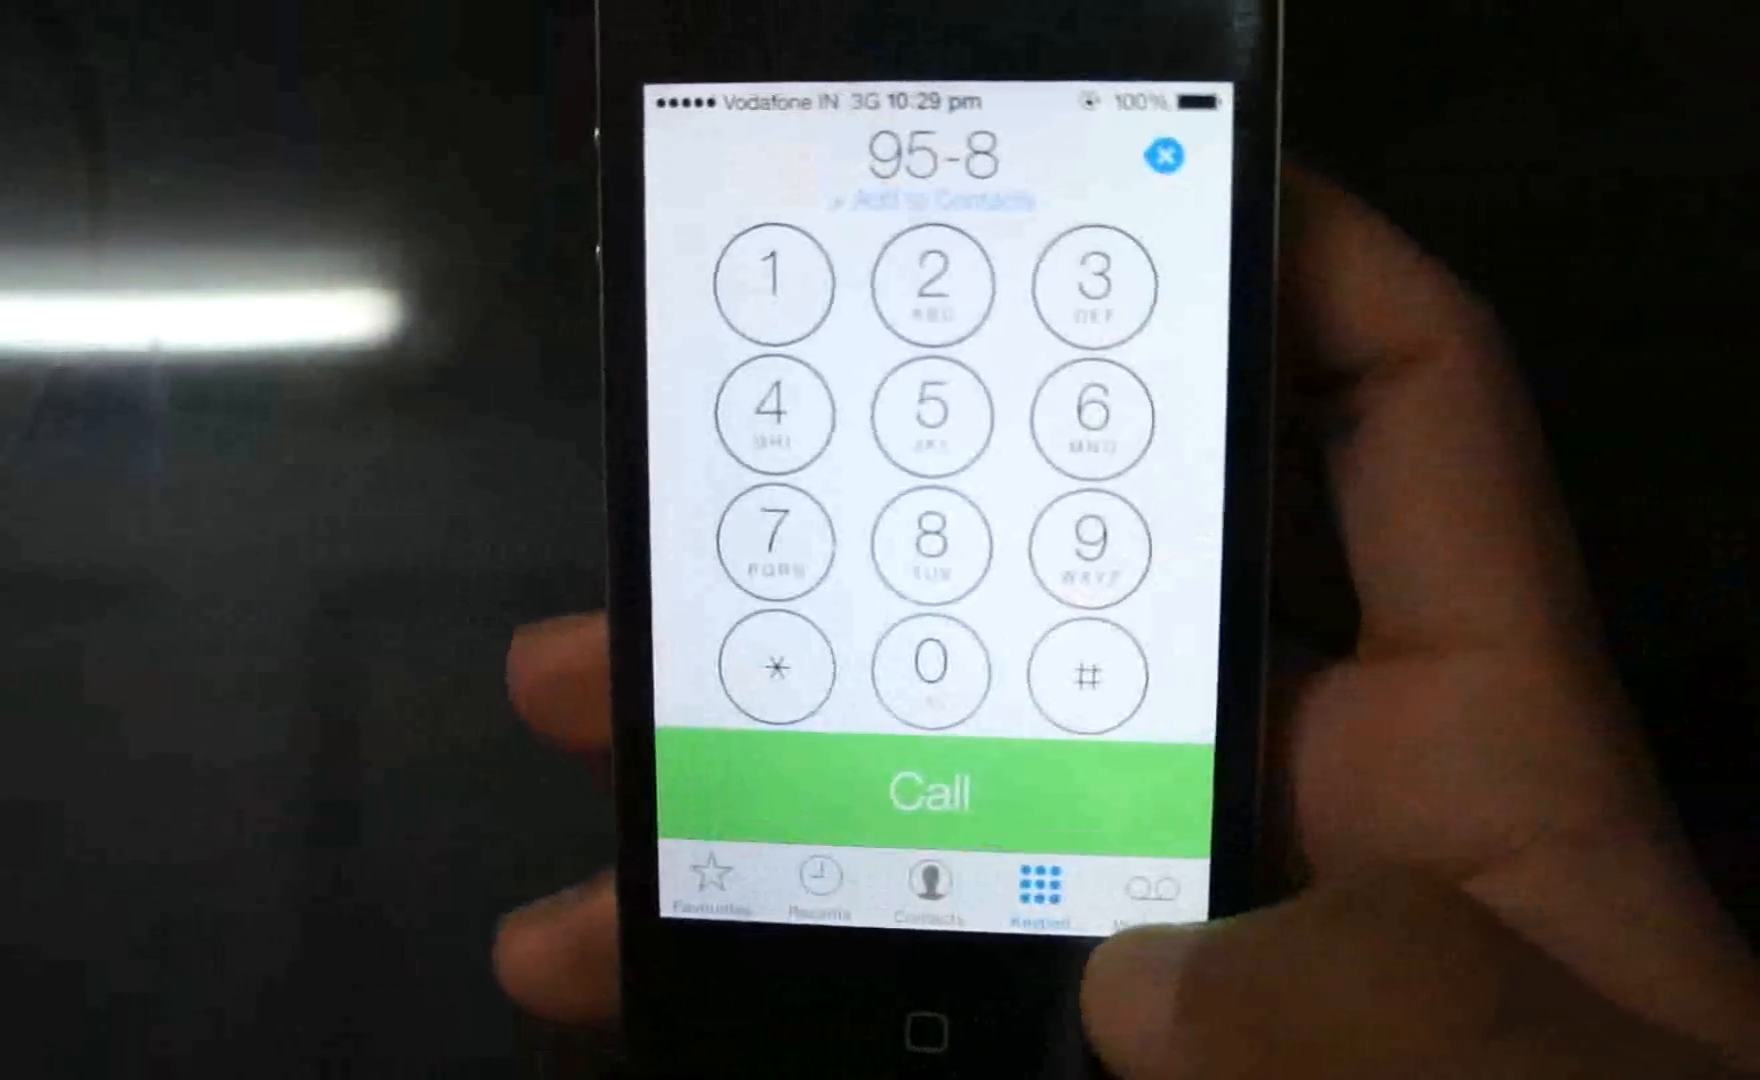
{"action": "left_click", "coordinate": [818, 876]}
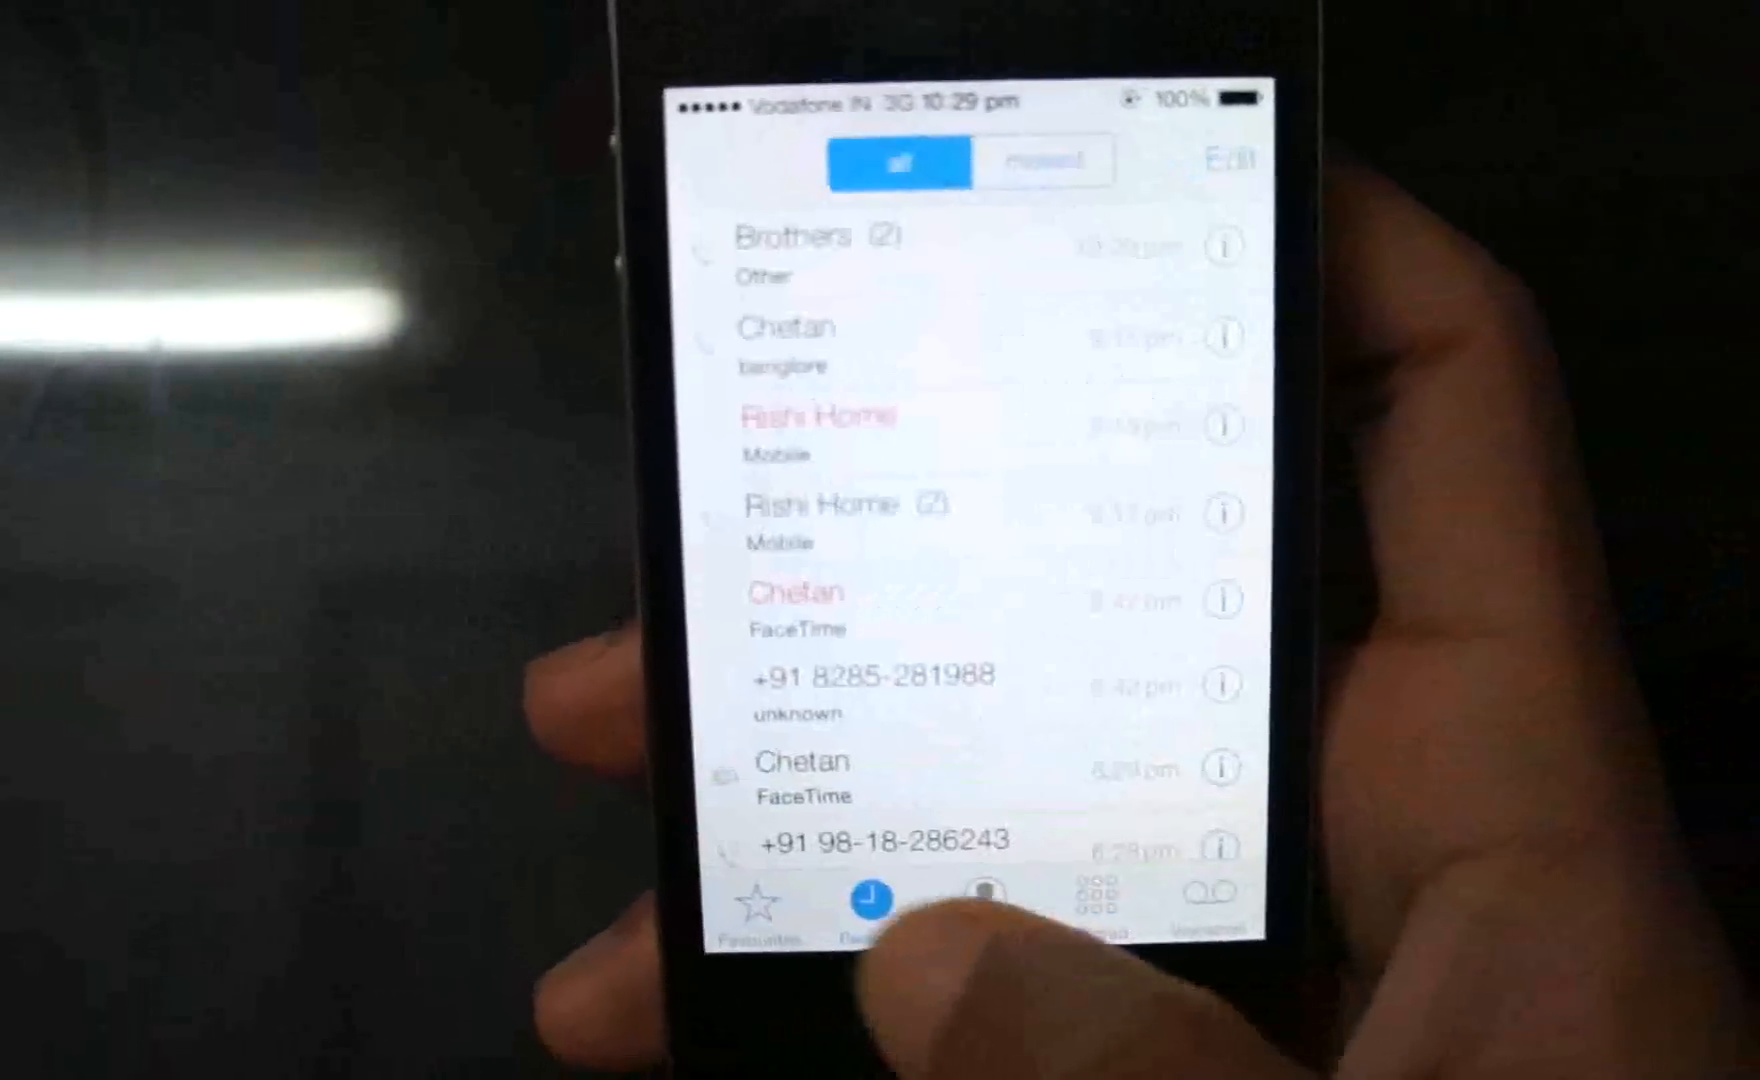